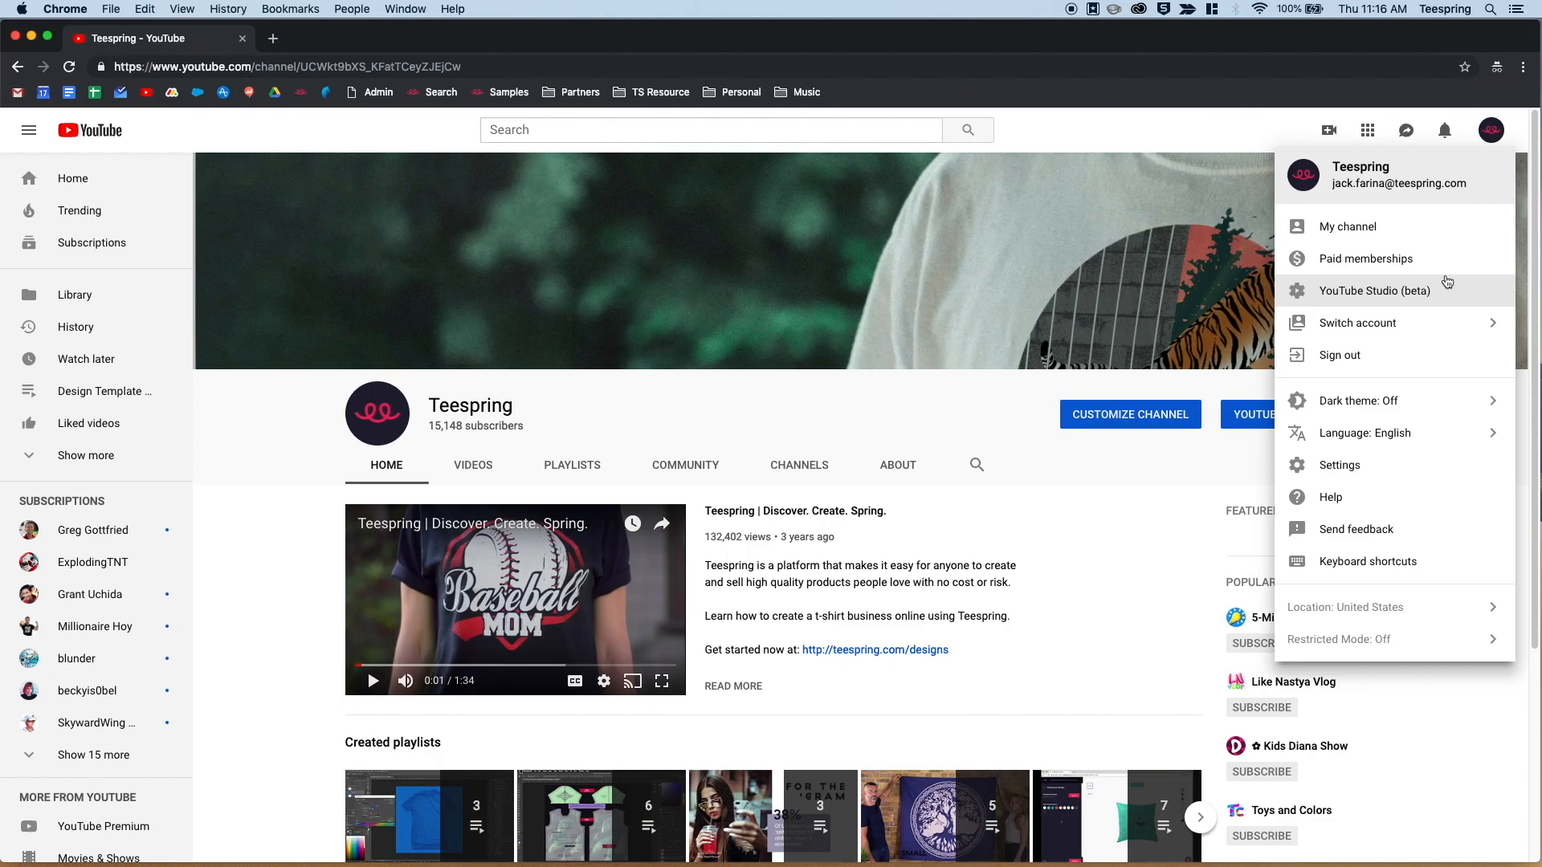
# Reach the channel's Monetization section in YouTube Studio from the account menu
pyautogui.click(1374, 290)
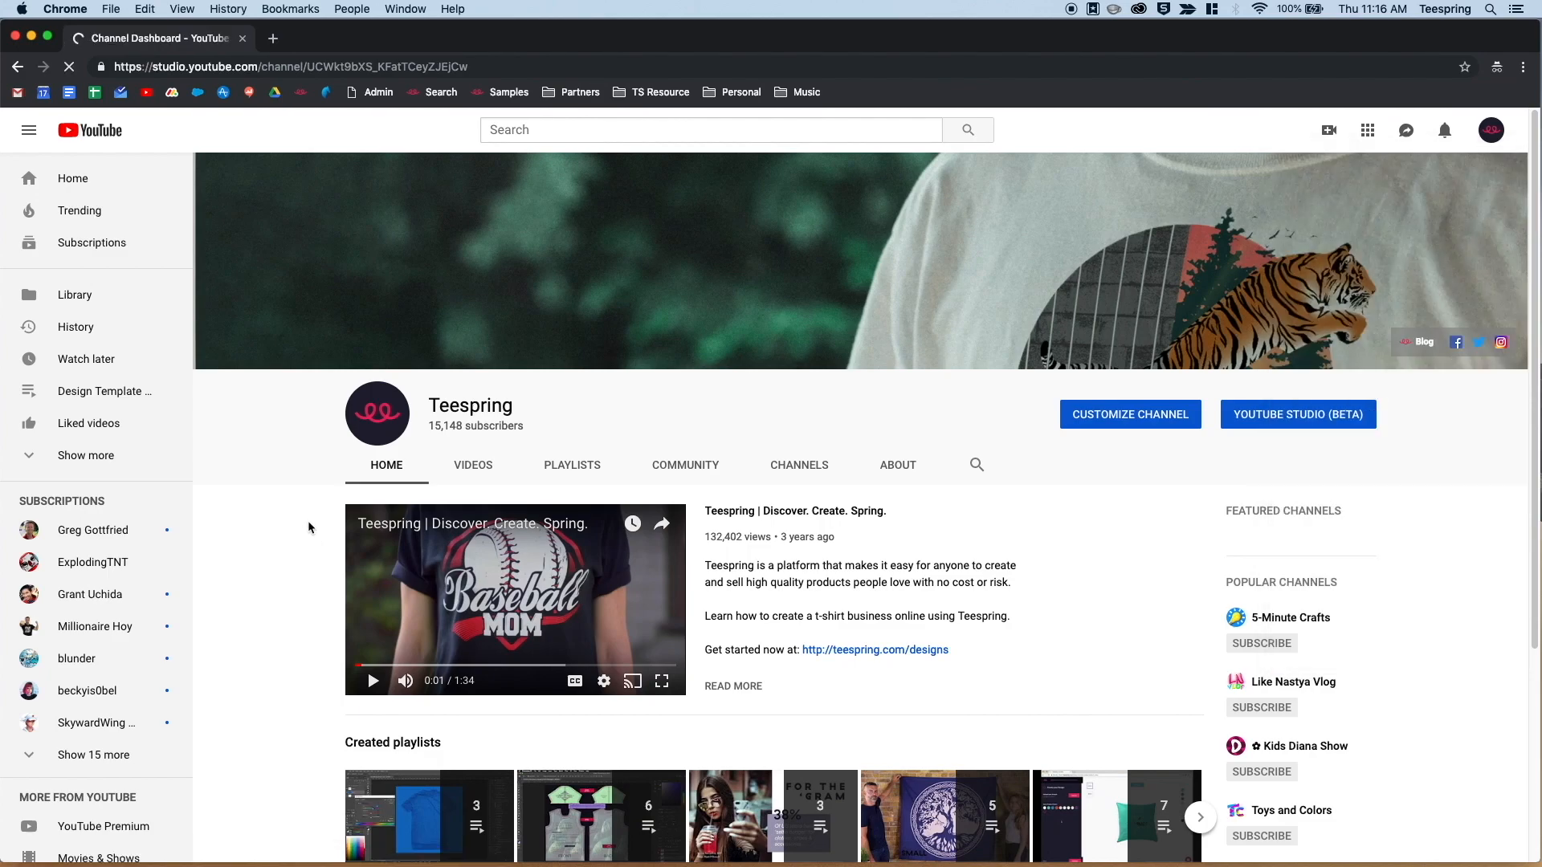
pyautogui.click(1296, 414)
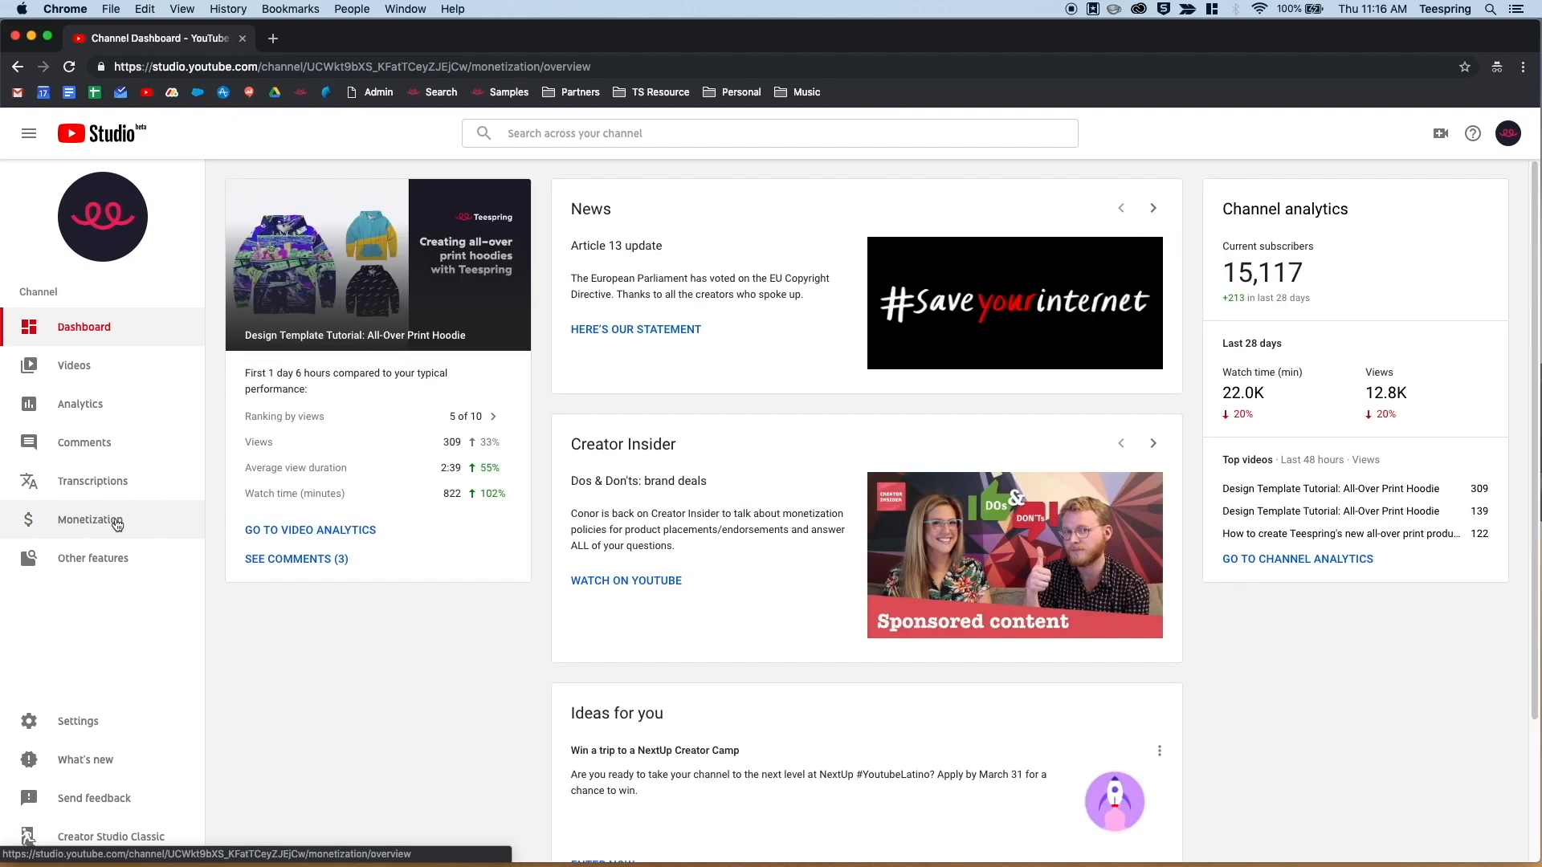
pyautogui.click(90, 519)
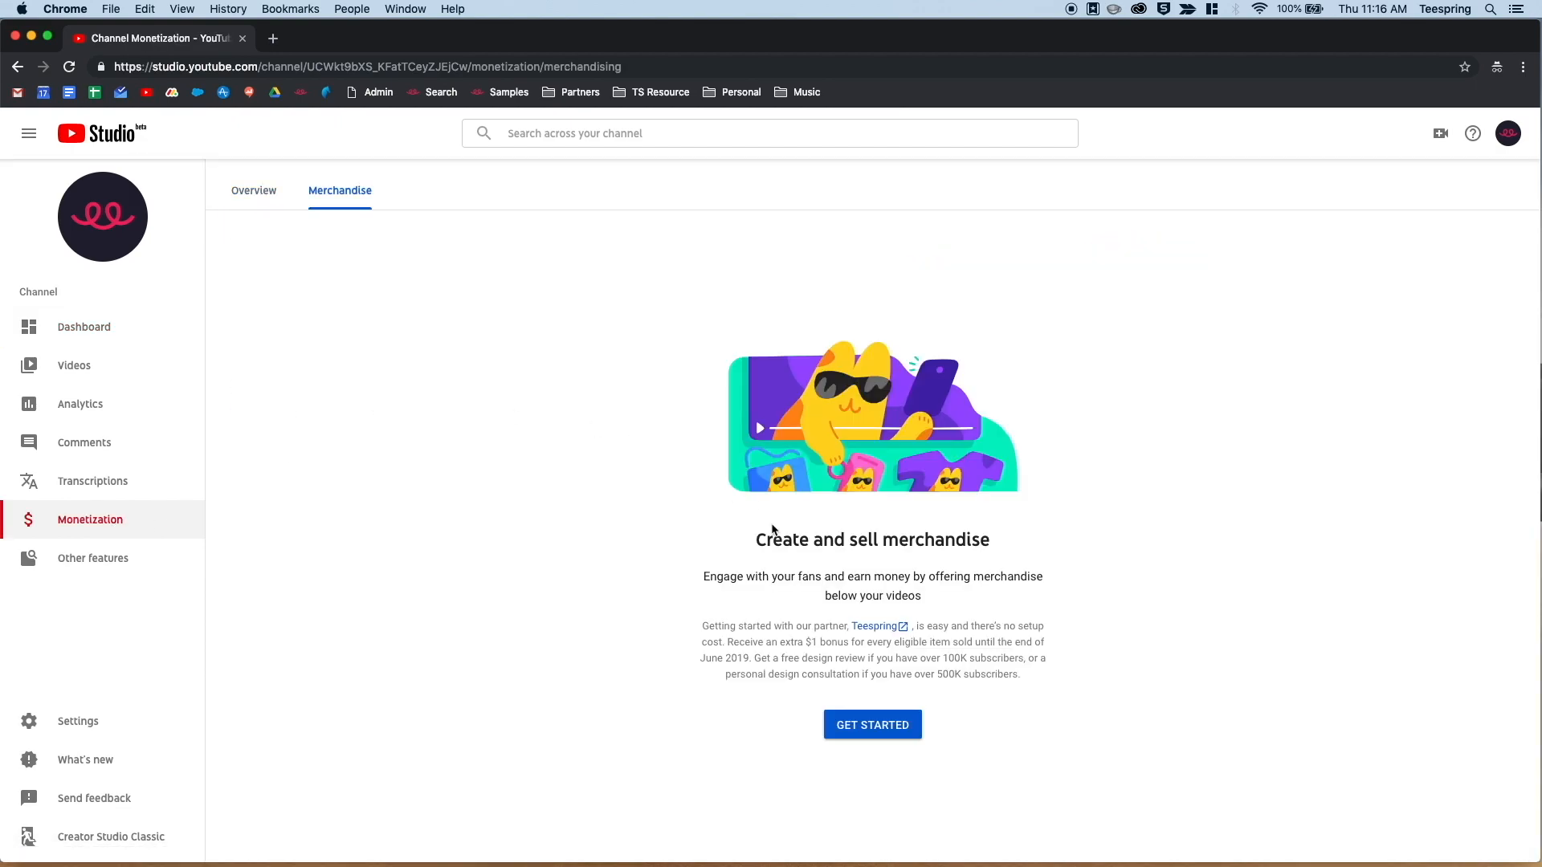
# Start merchandise setup, accept the Teespring connection terms and request a Teespring store ID
pyautogui.click(871, 724)
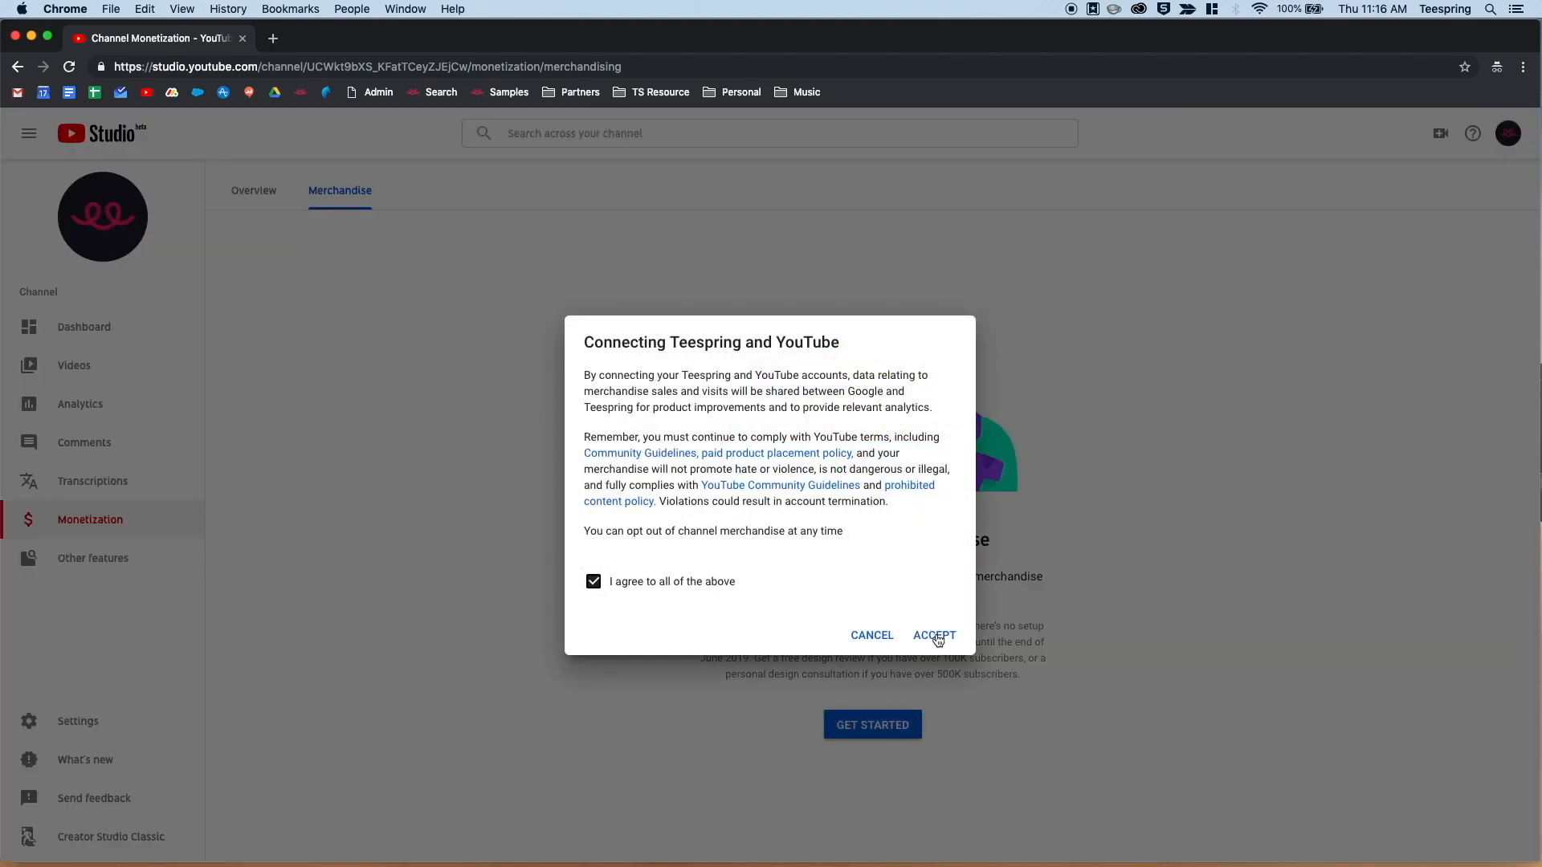
pyautogui.click(934, 636)
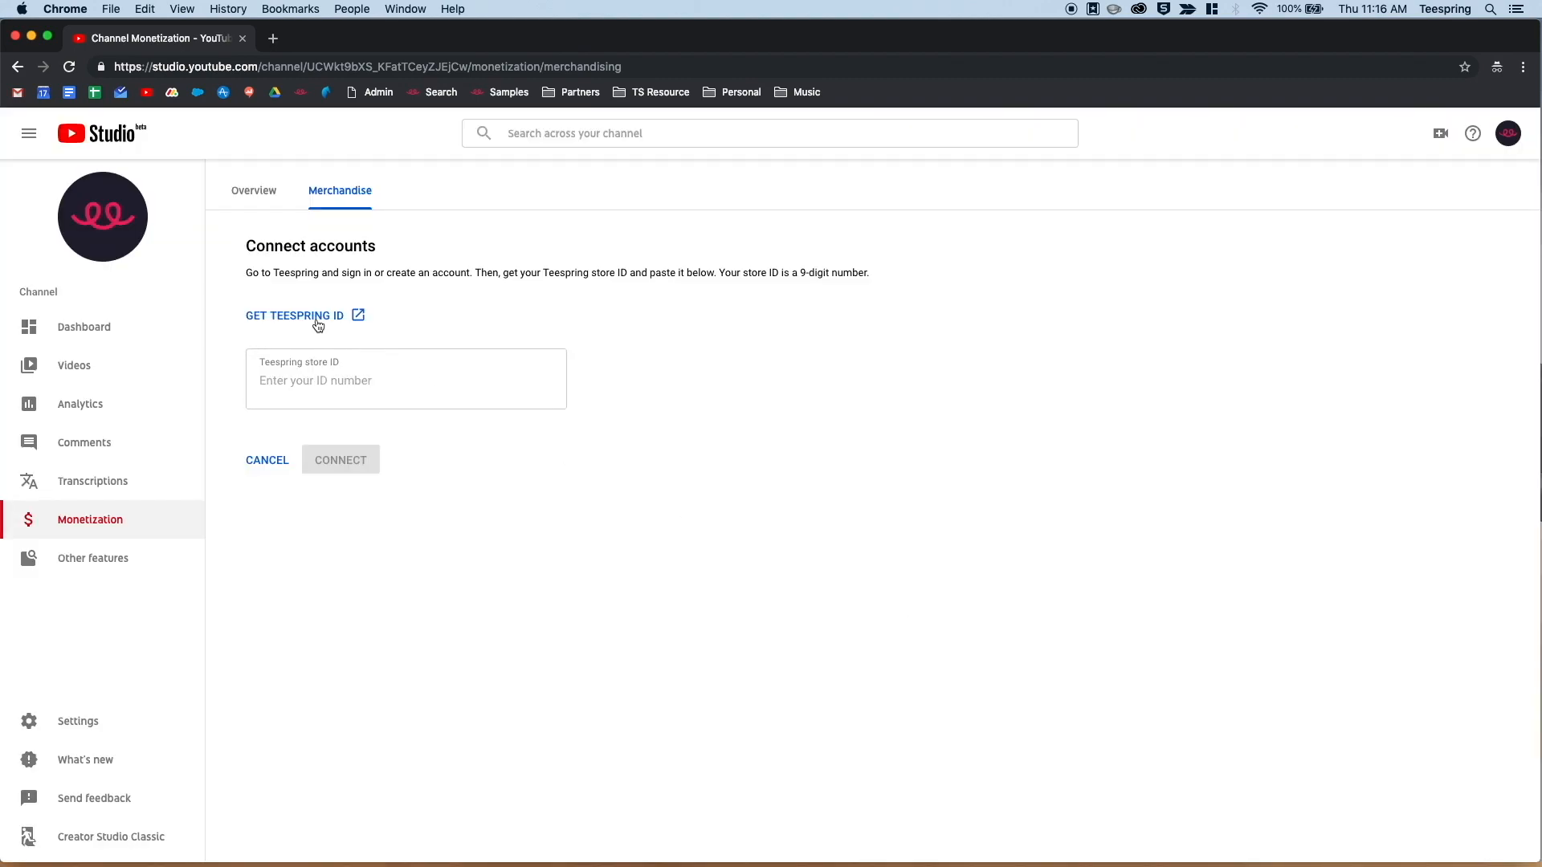
pyautogui.click(294, 317)
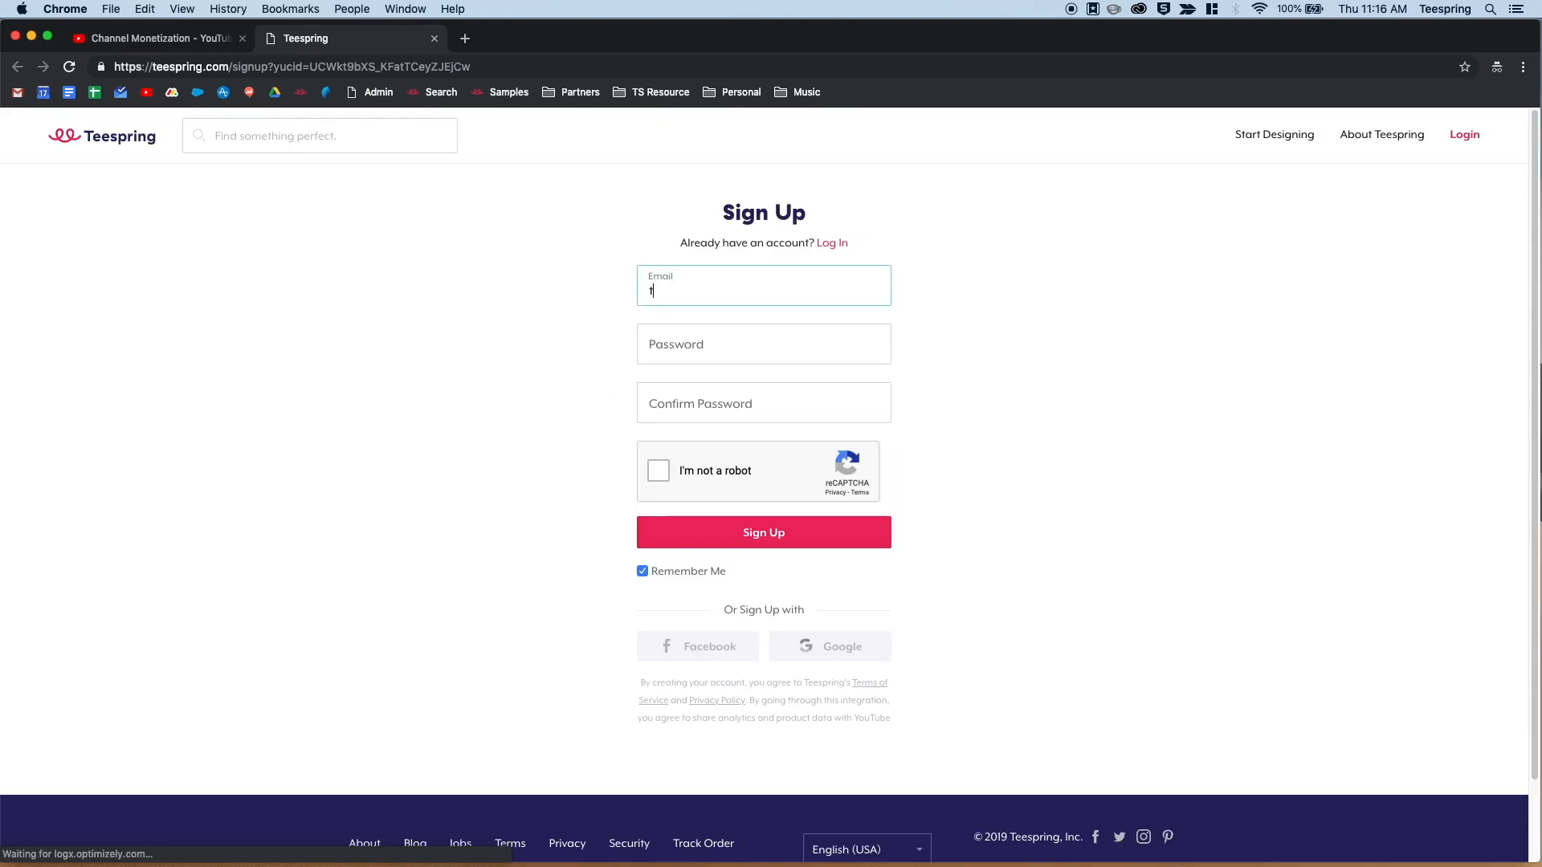
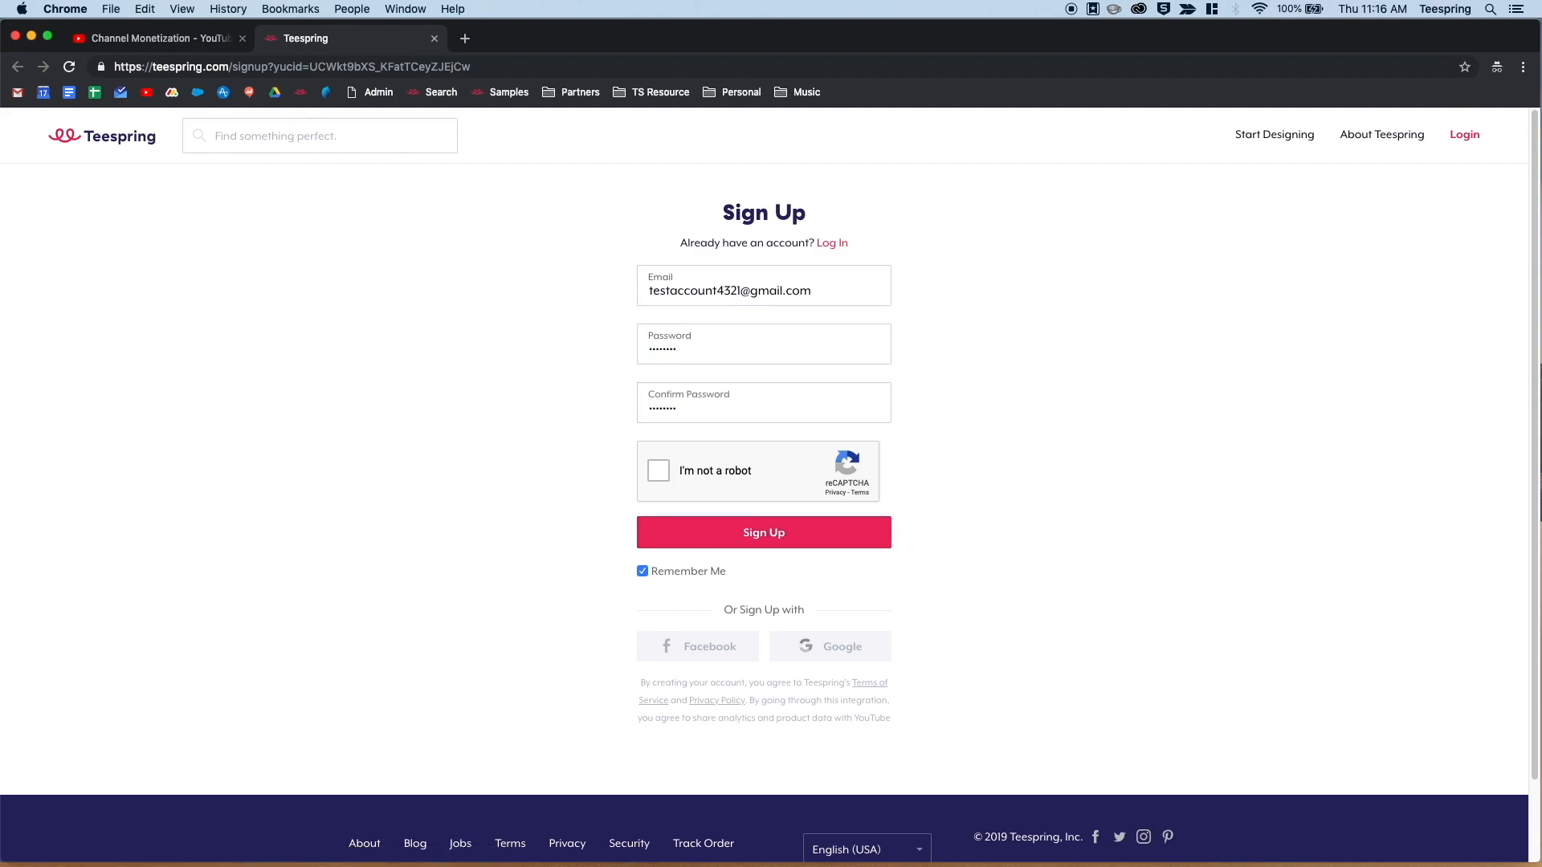
pyautogui.click(763, 531)
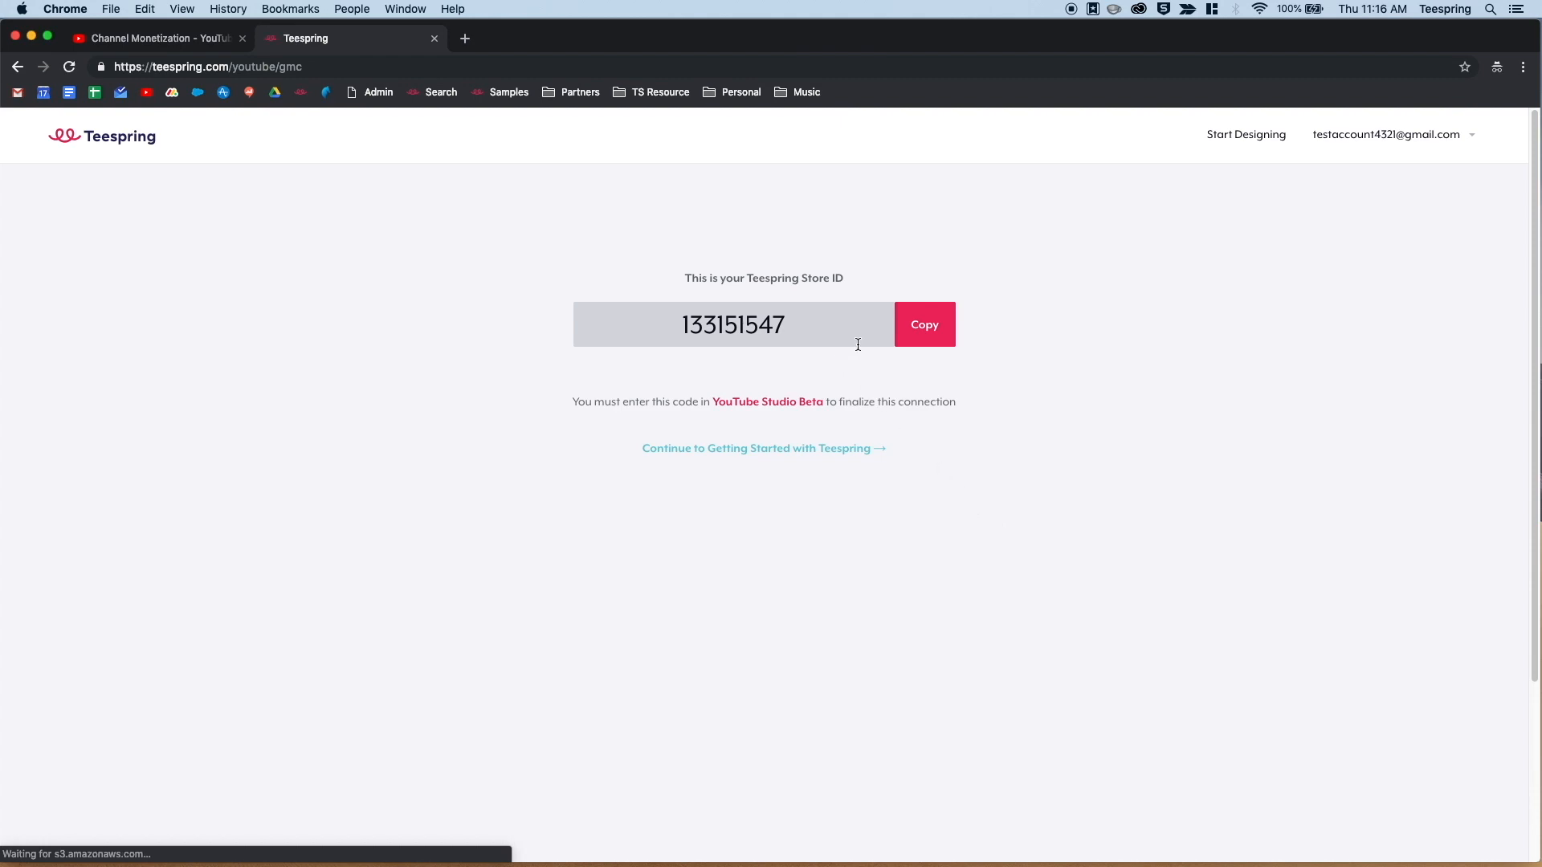
pyautogui.click(923, 324)
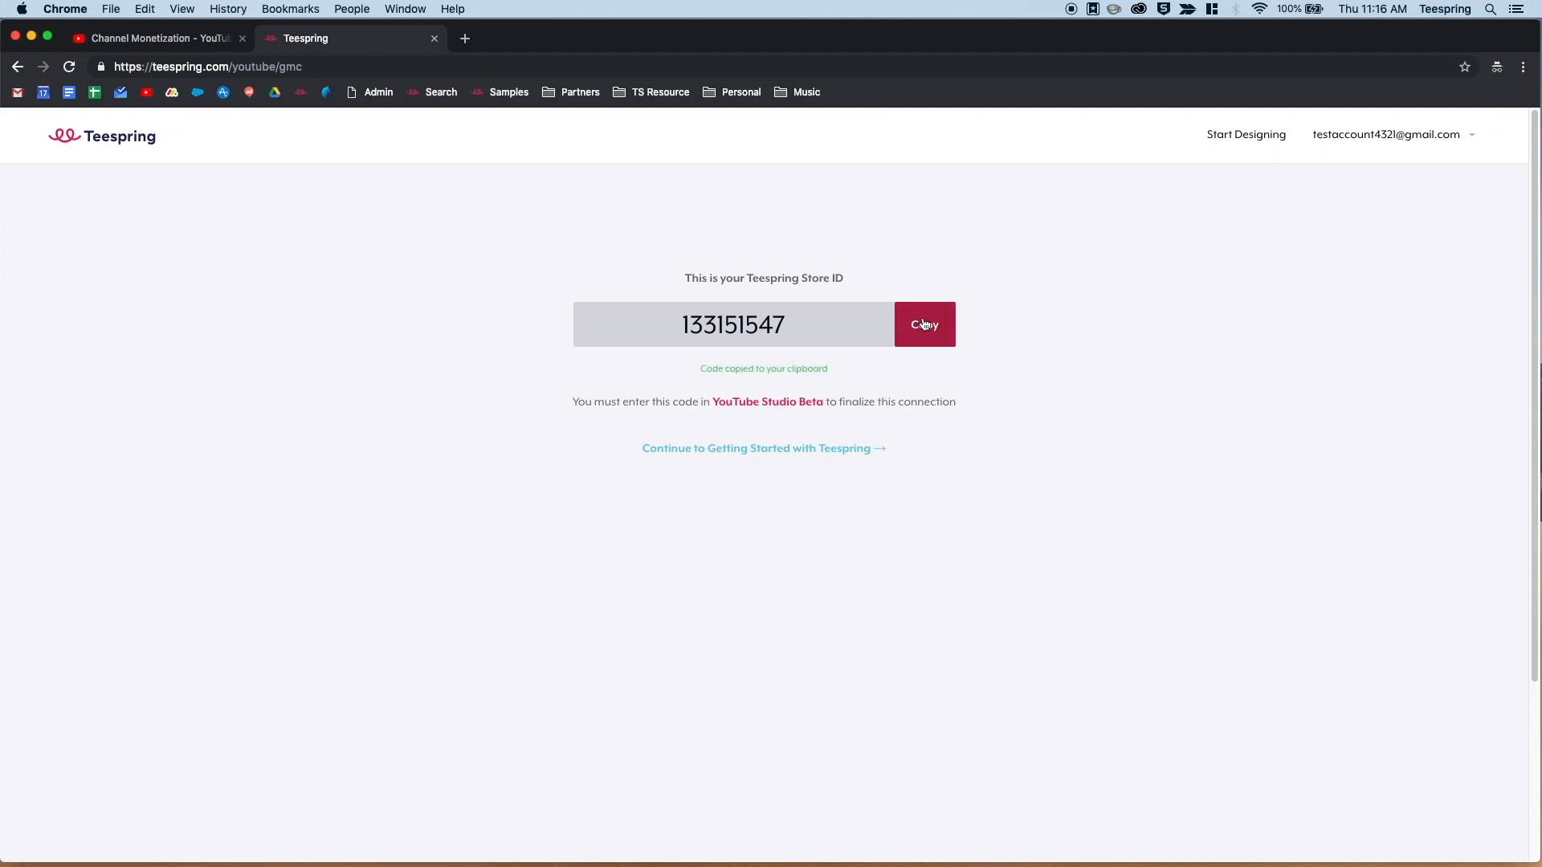
pyautogui.click(153, 37)
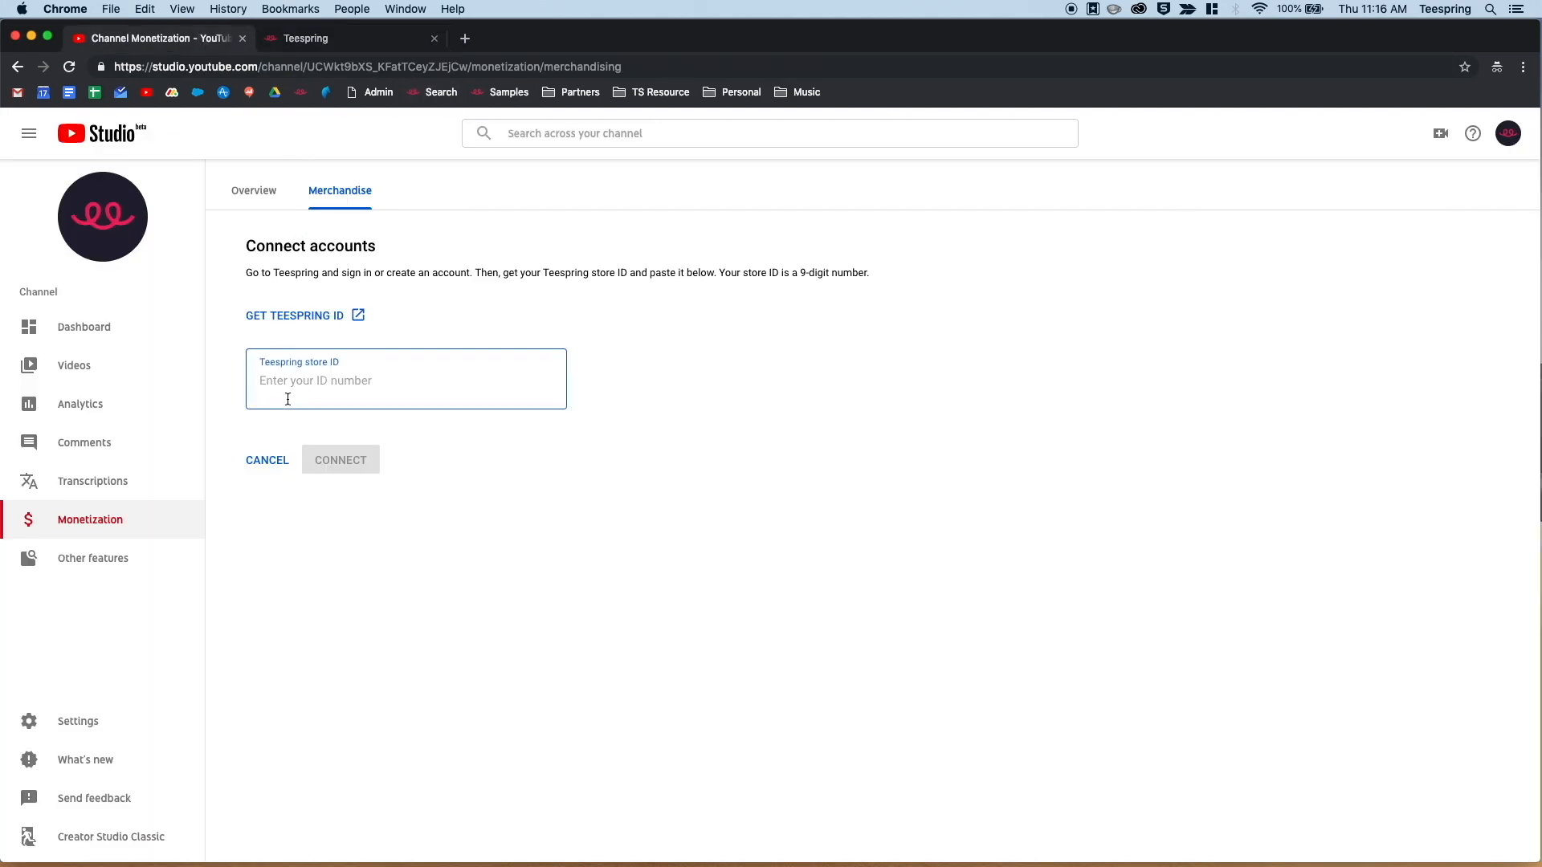
pyautogui.write('133151547')
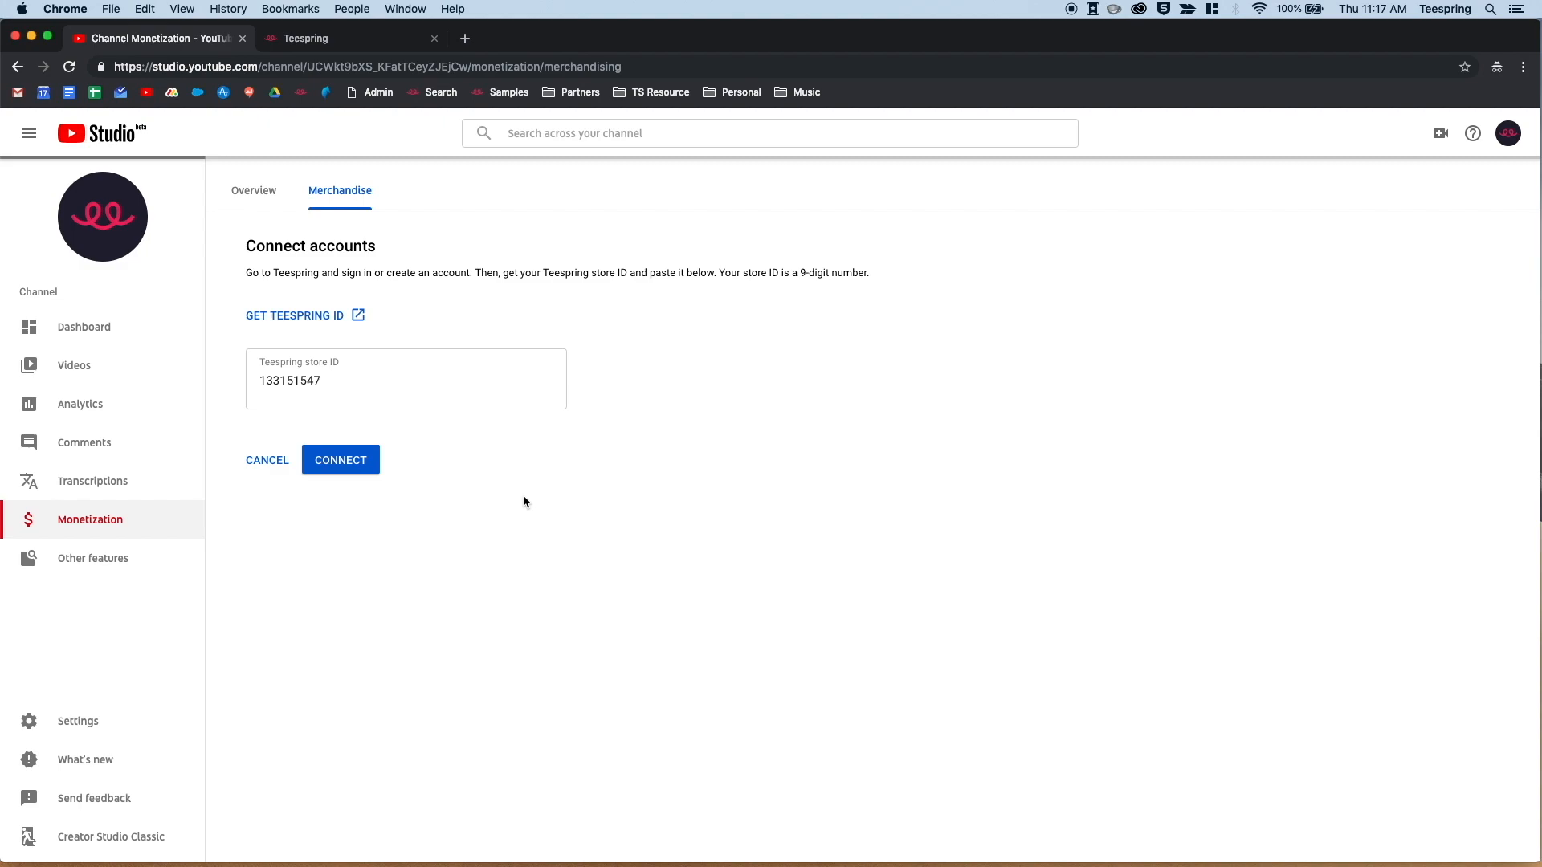
# Connect the channel to store 133151547 and leave 'Display merchandise on YouTube' switched off
pyautogui.click(341, 460)
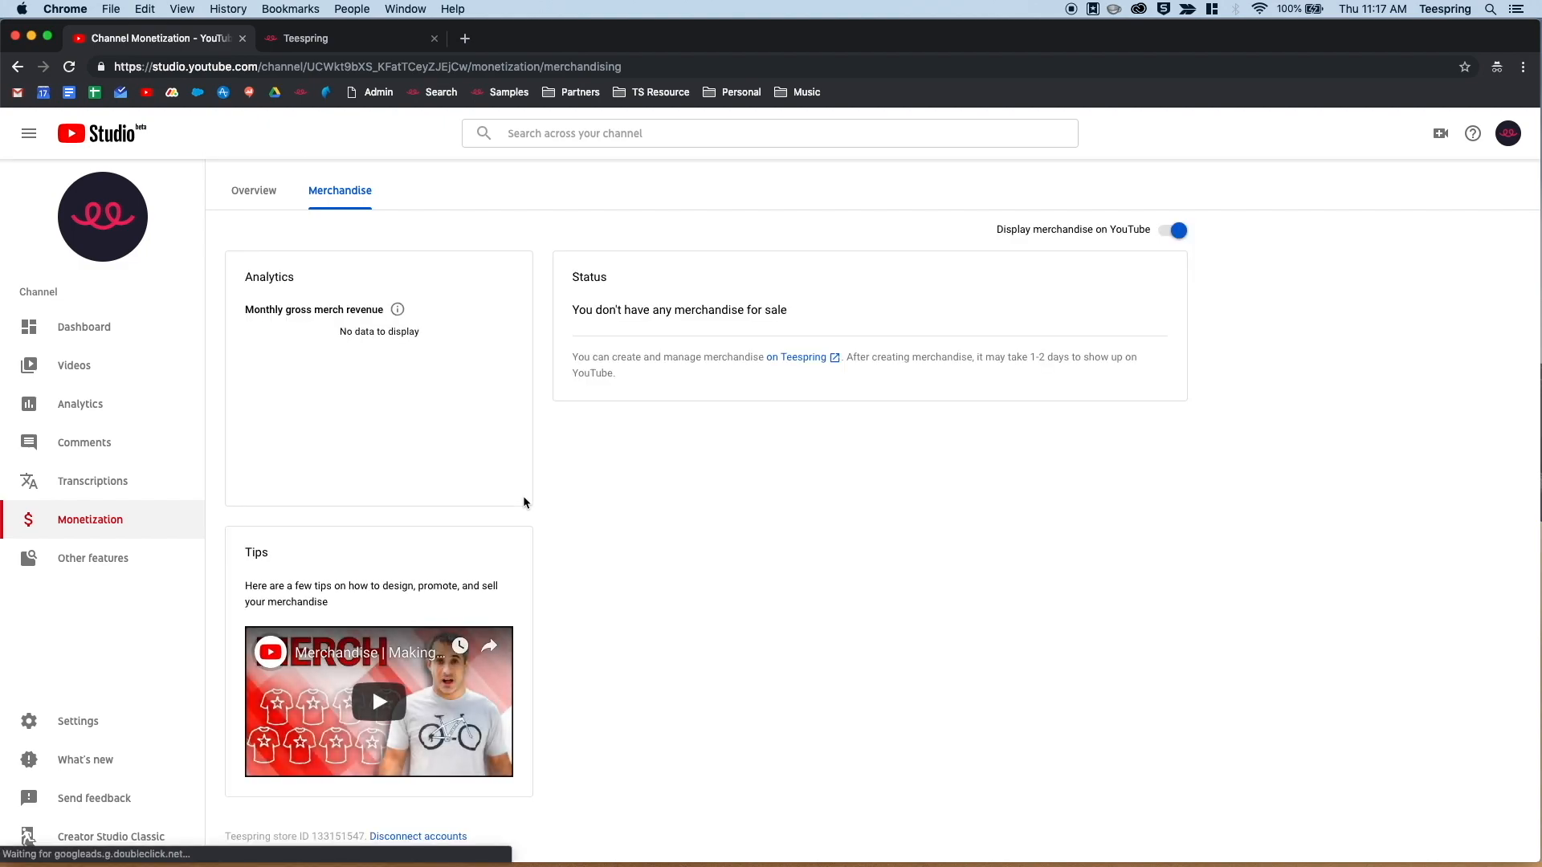
pyautogui.moveTo(520, 193)
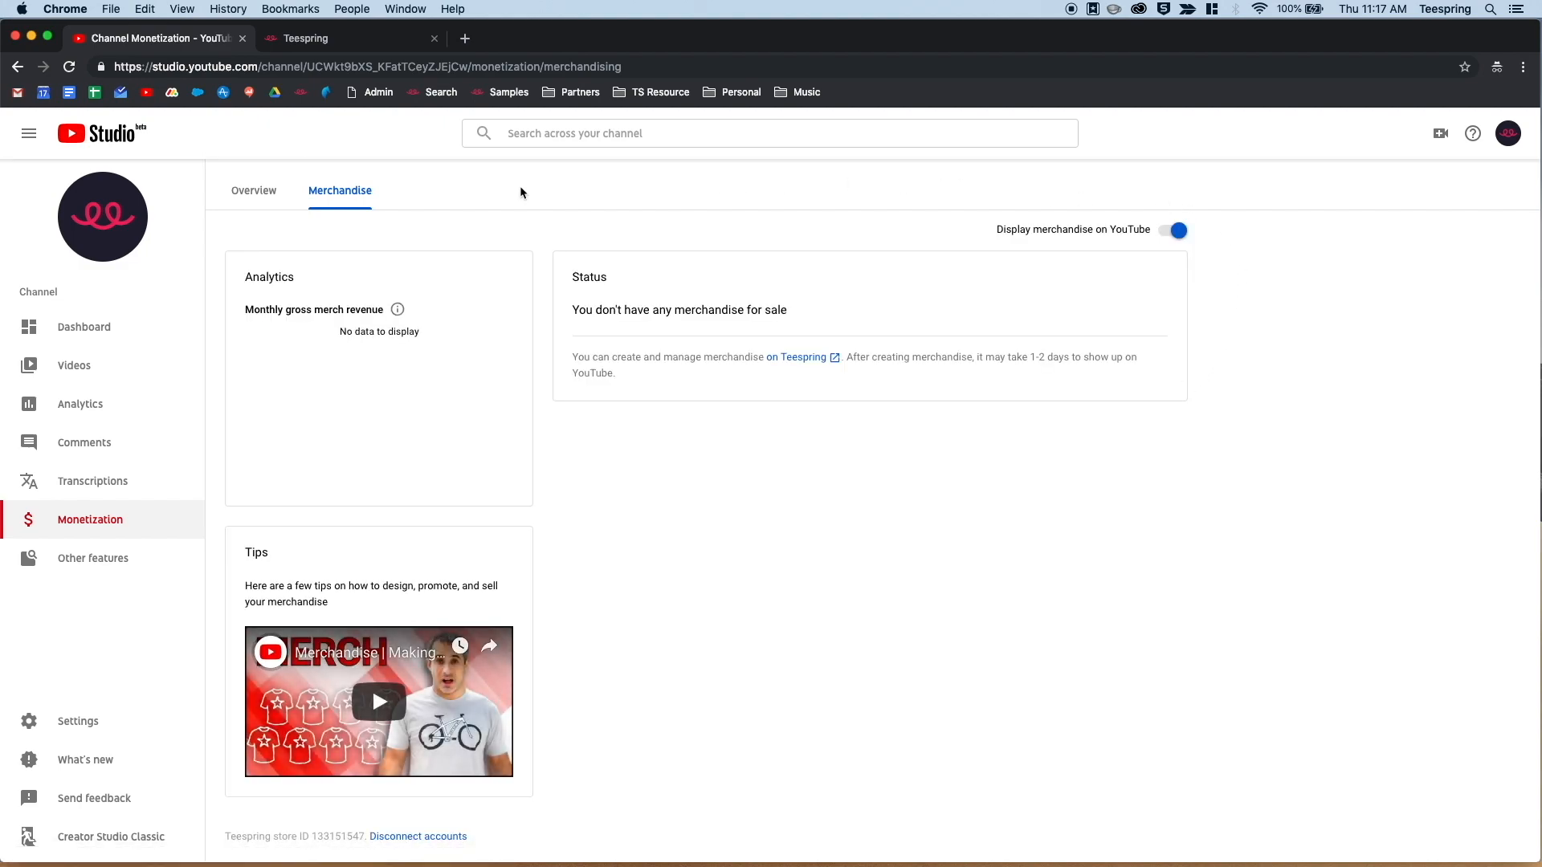
pyautogui.moveTo(527, 813)
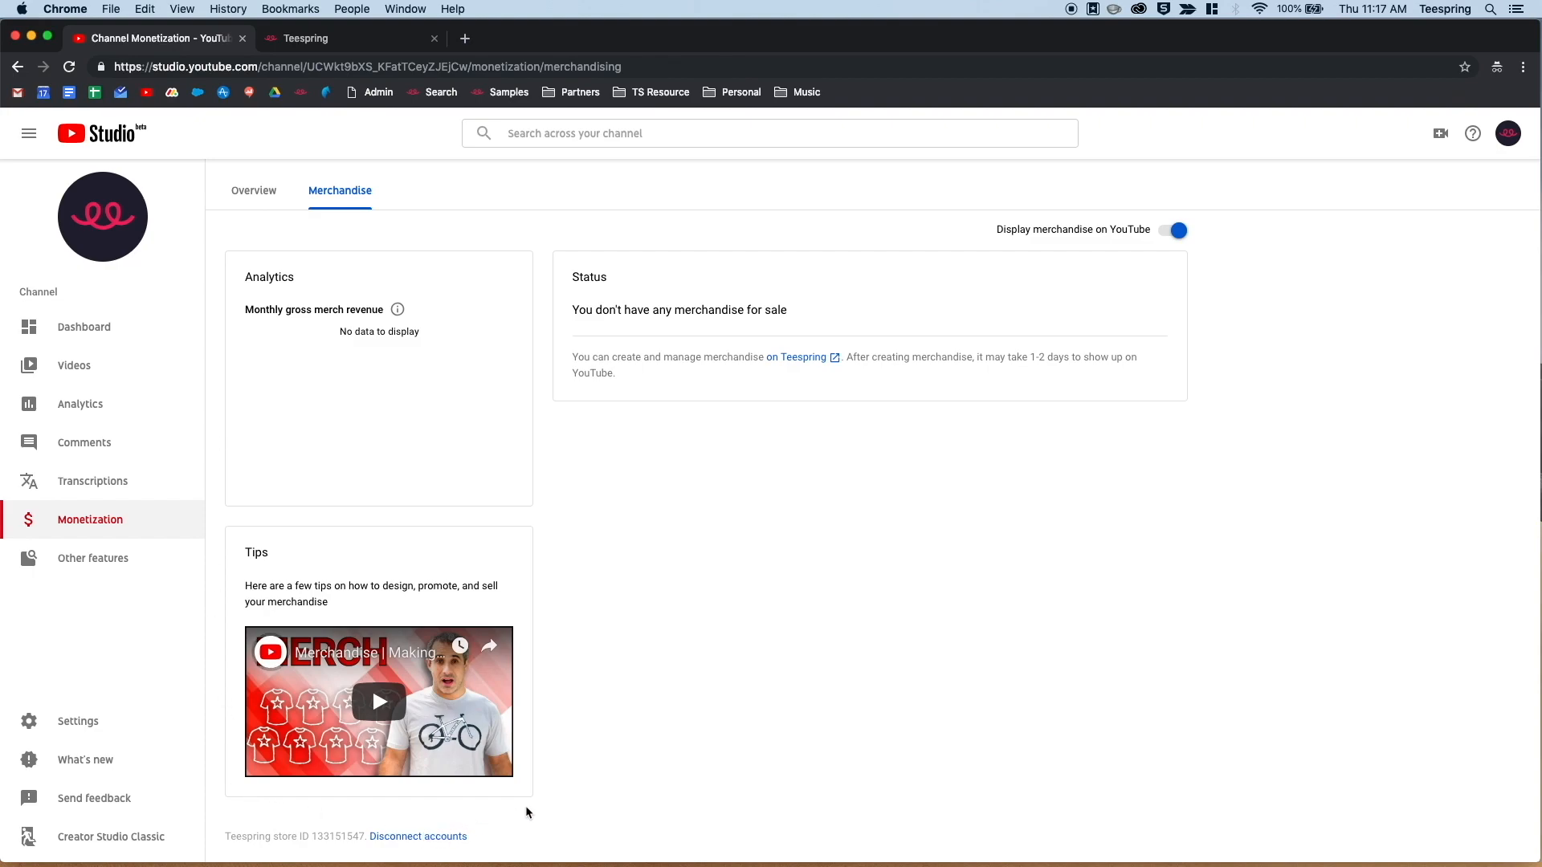
pyautogui.moveTo(536, 572)
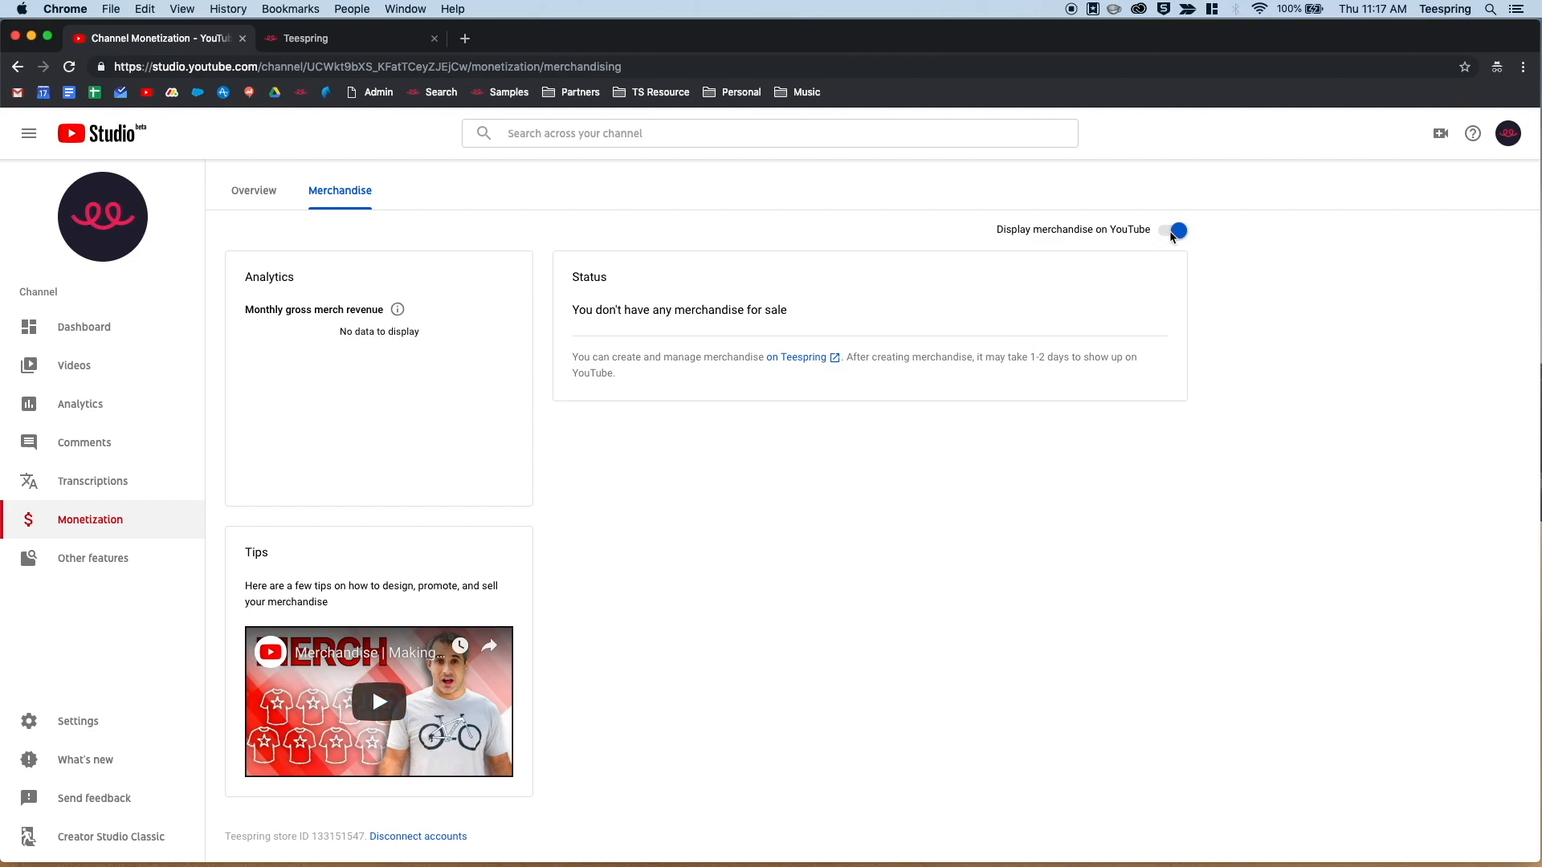
pyautogui.click(1171, 230)
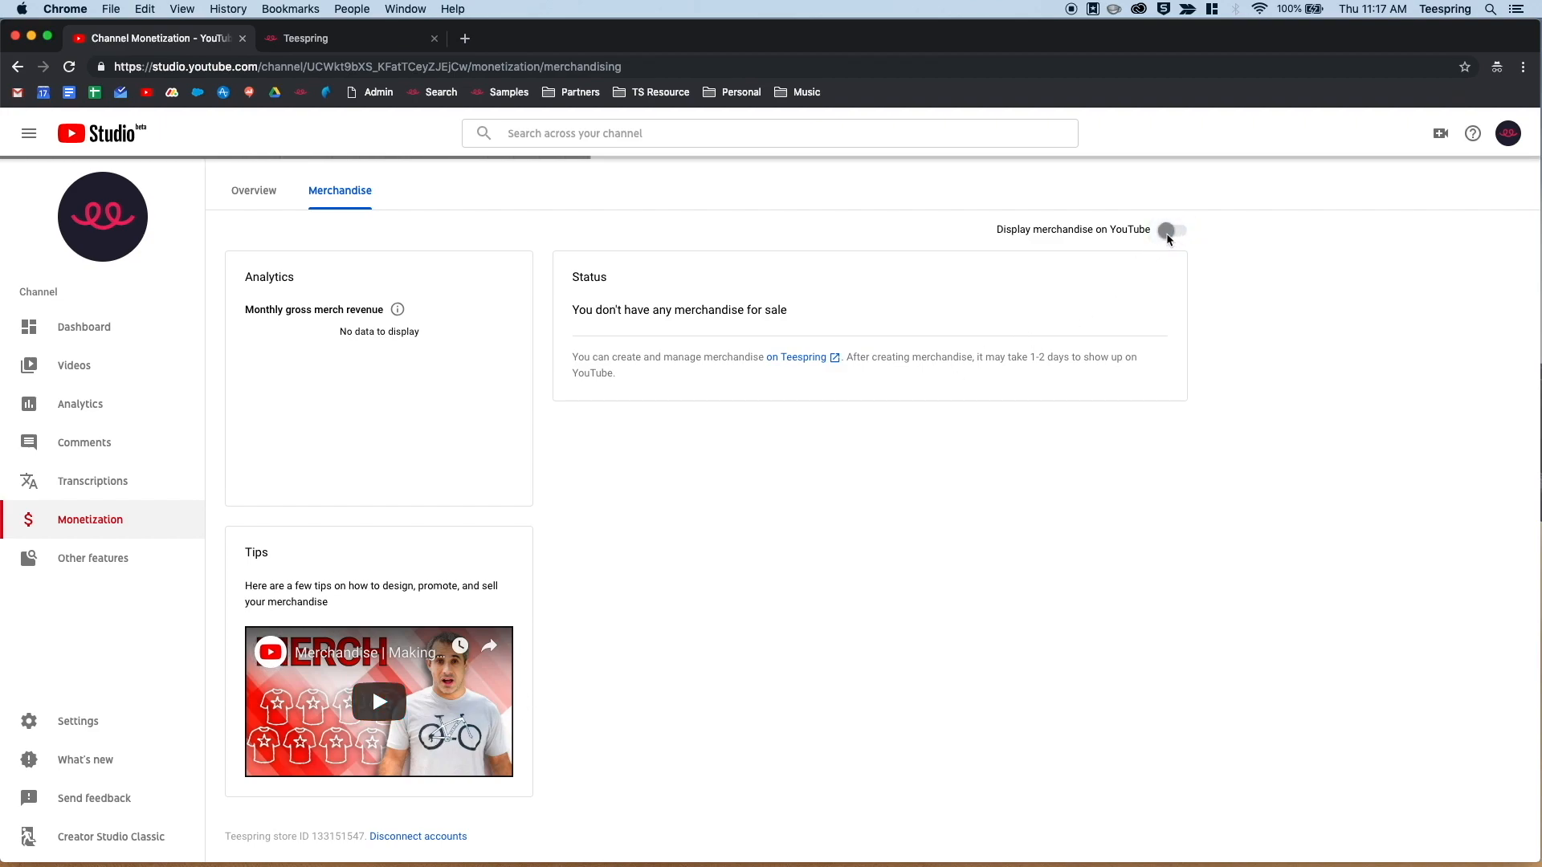
pyautogui.click(1172, 230)
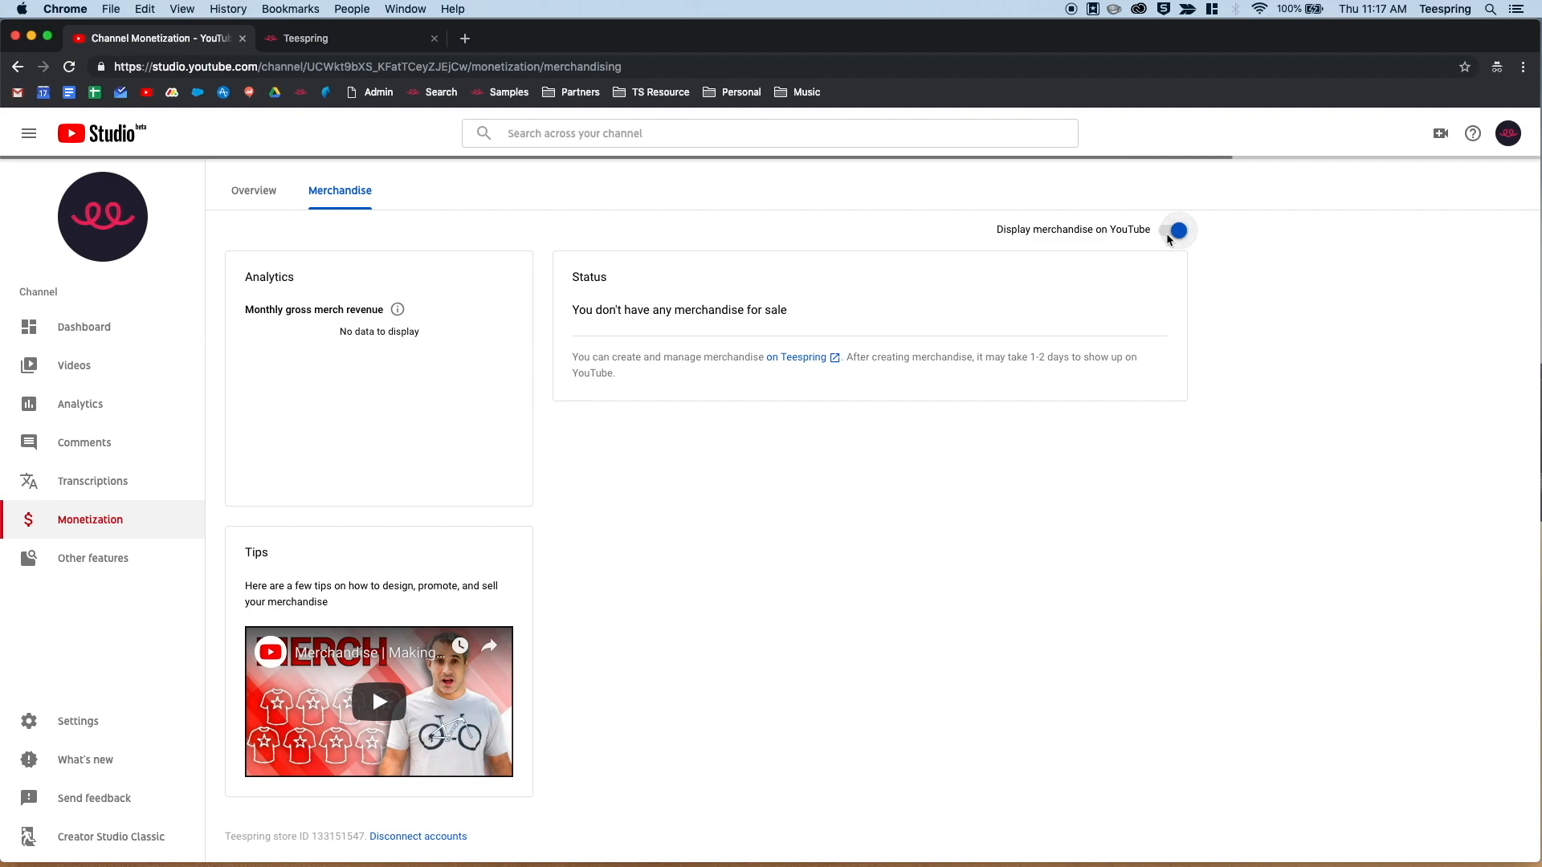
pyautogui.click(1177, 230)
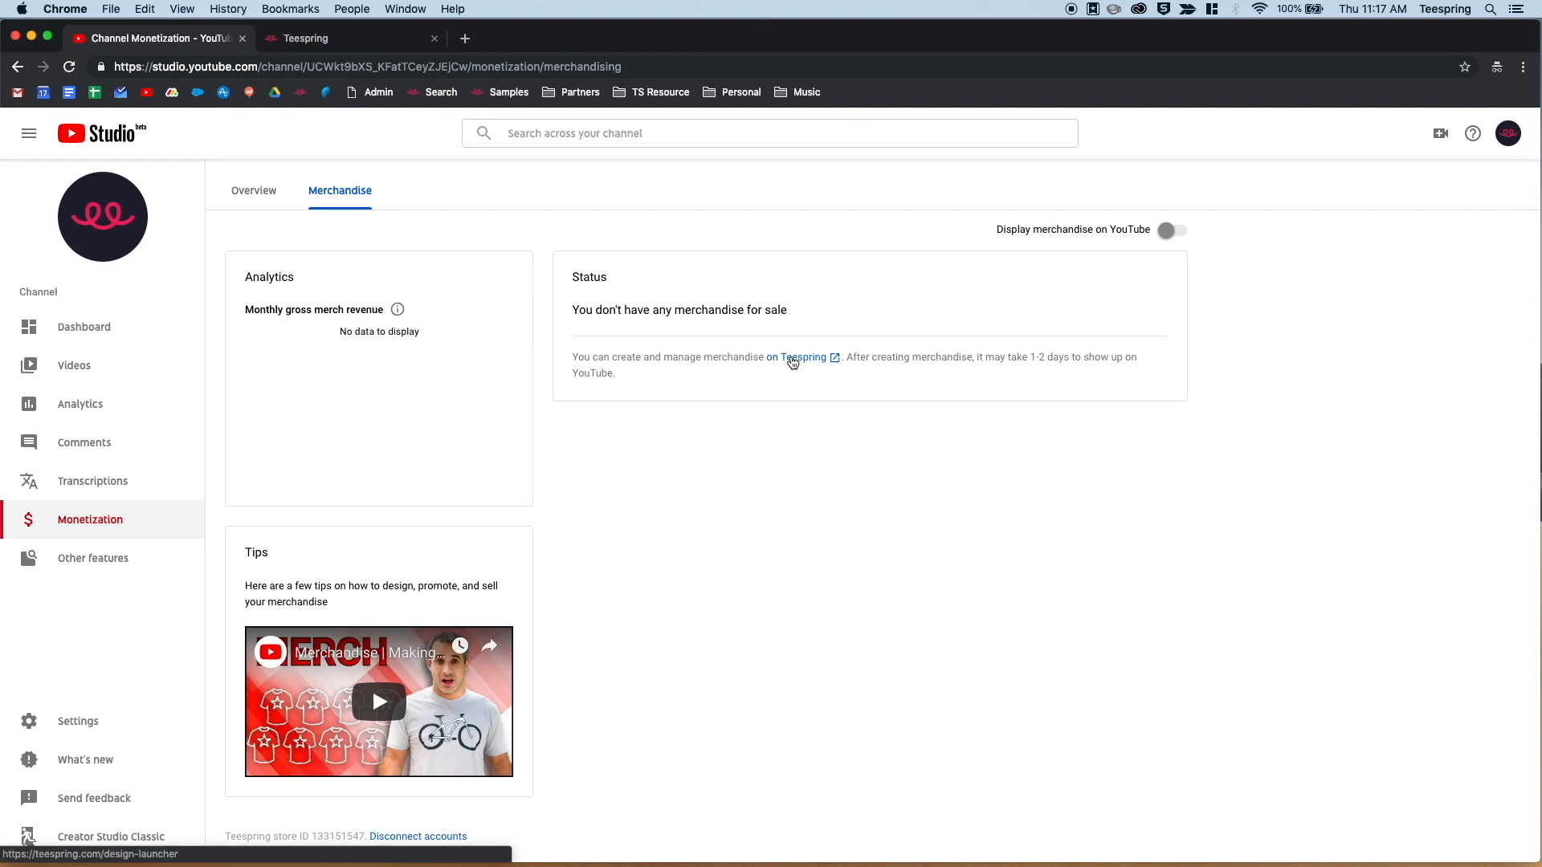
# Launch Teespring's product chooser and begin designing the die-cut sticker
pyautogui.click(798, 357)
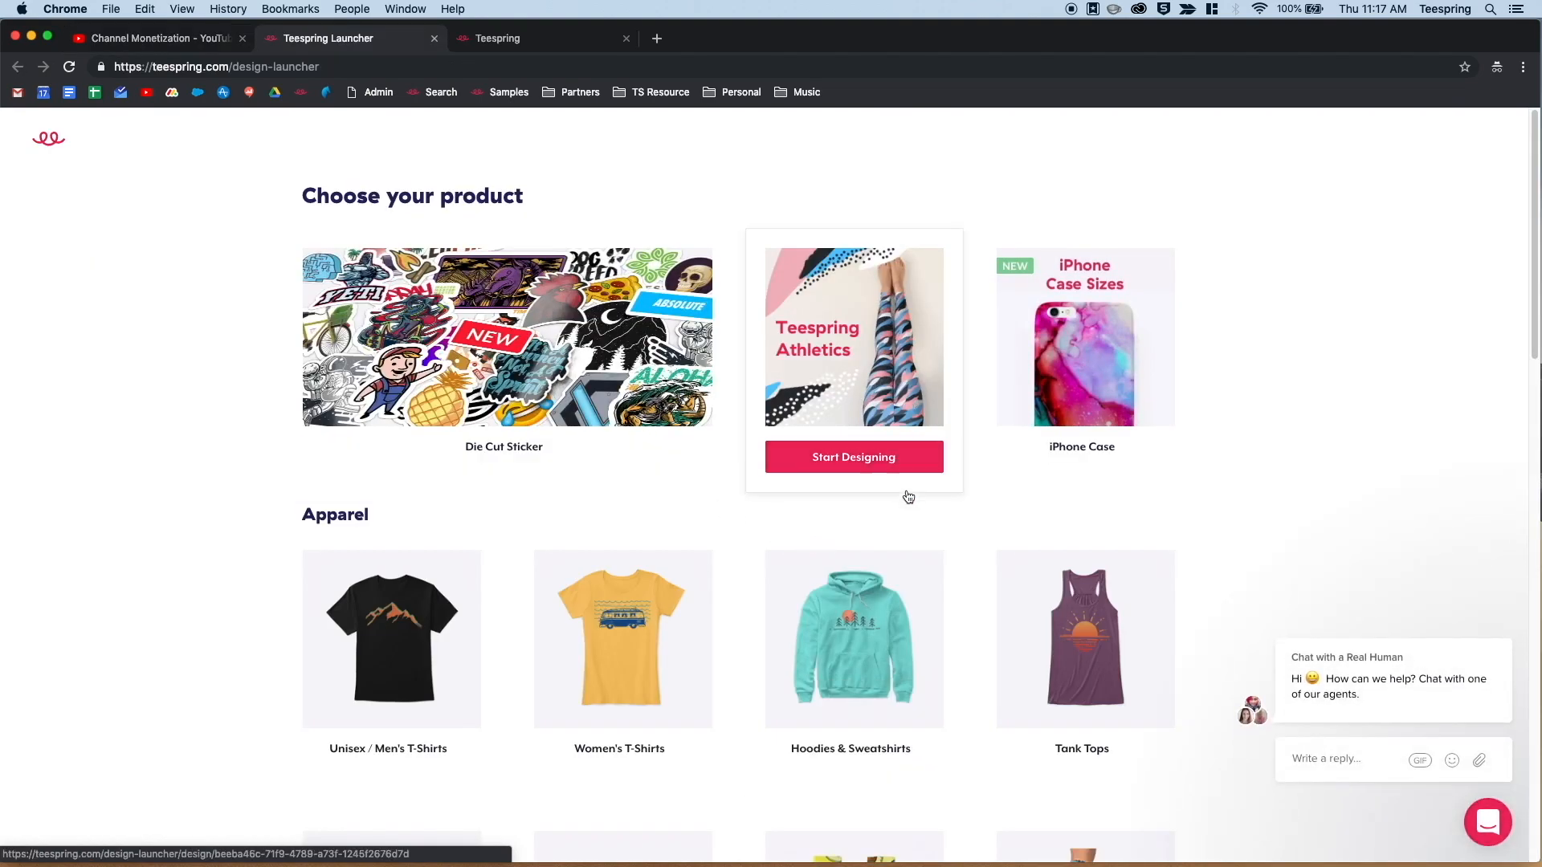
pyautogui.scroll(-3)
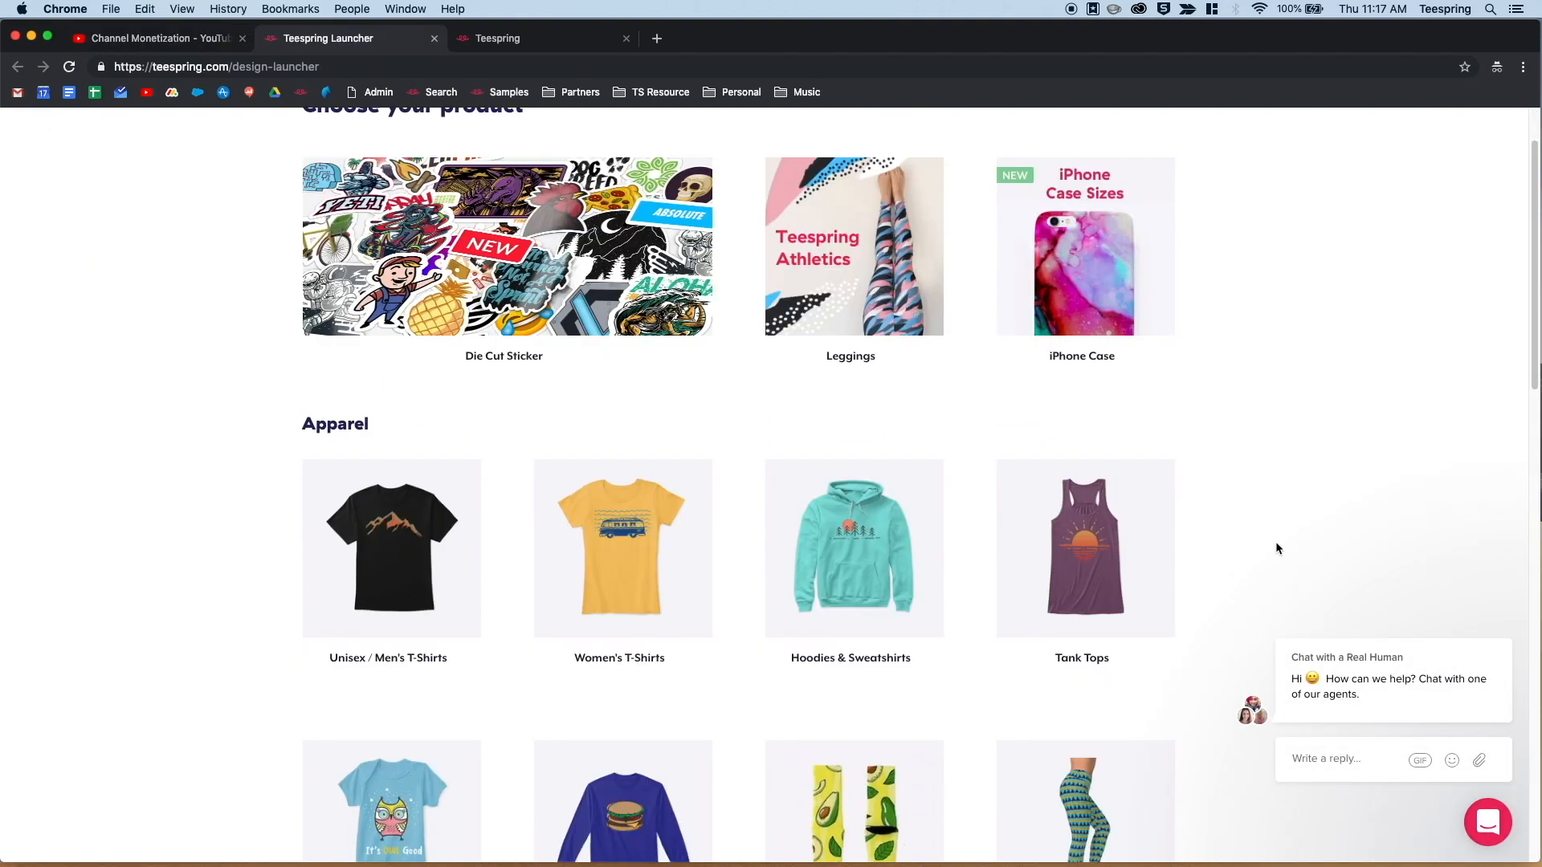
pyautogui.scroll(-3)
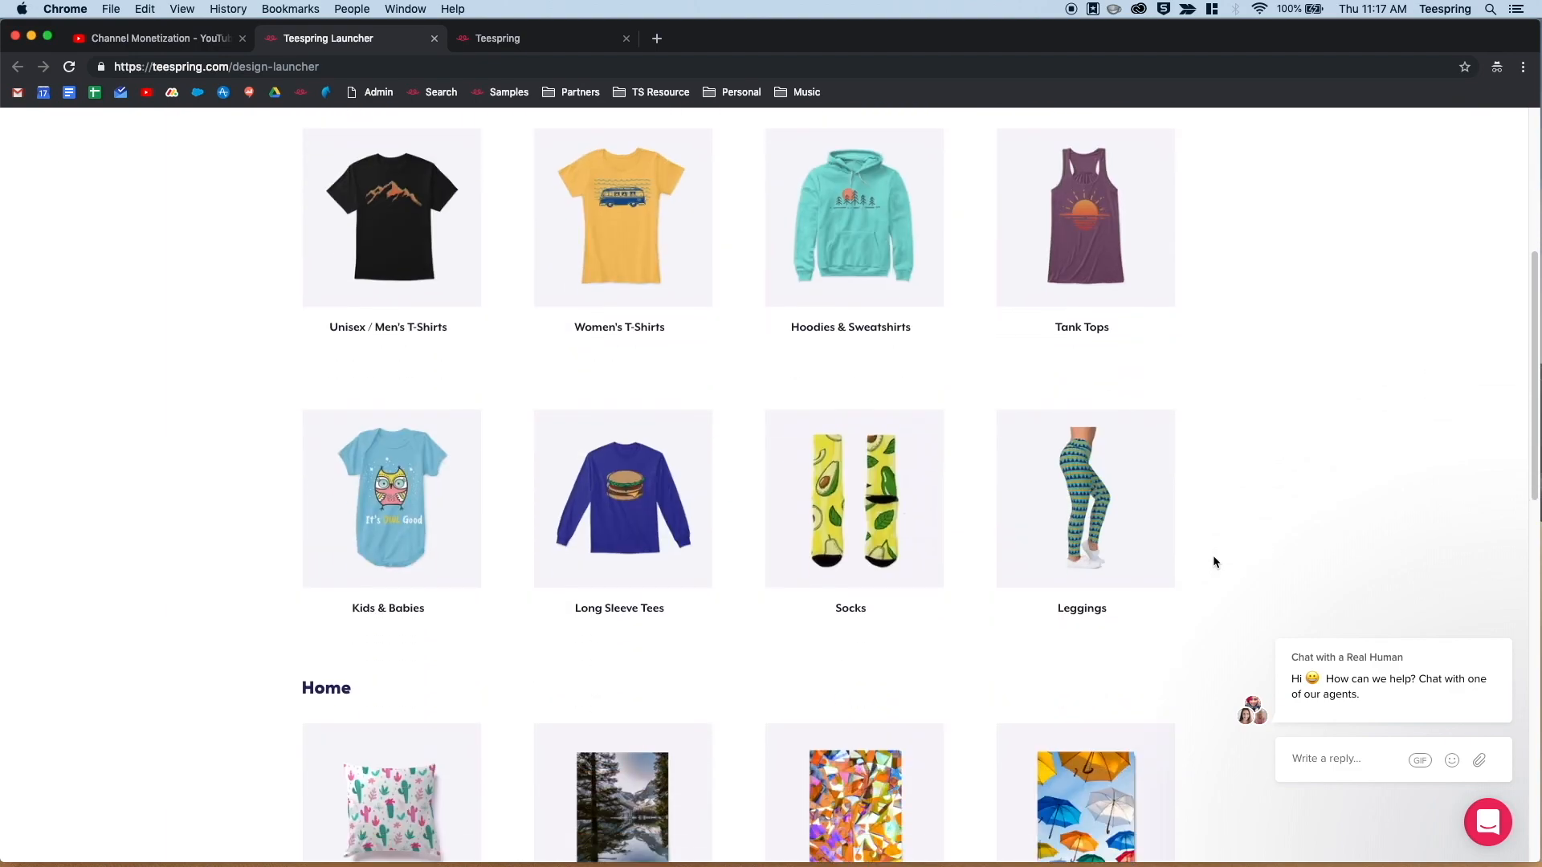
pyautogui.scroll(-3)
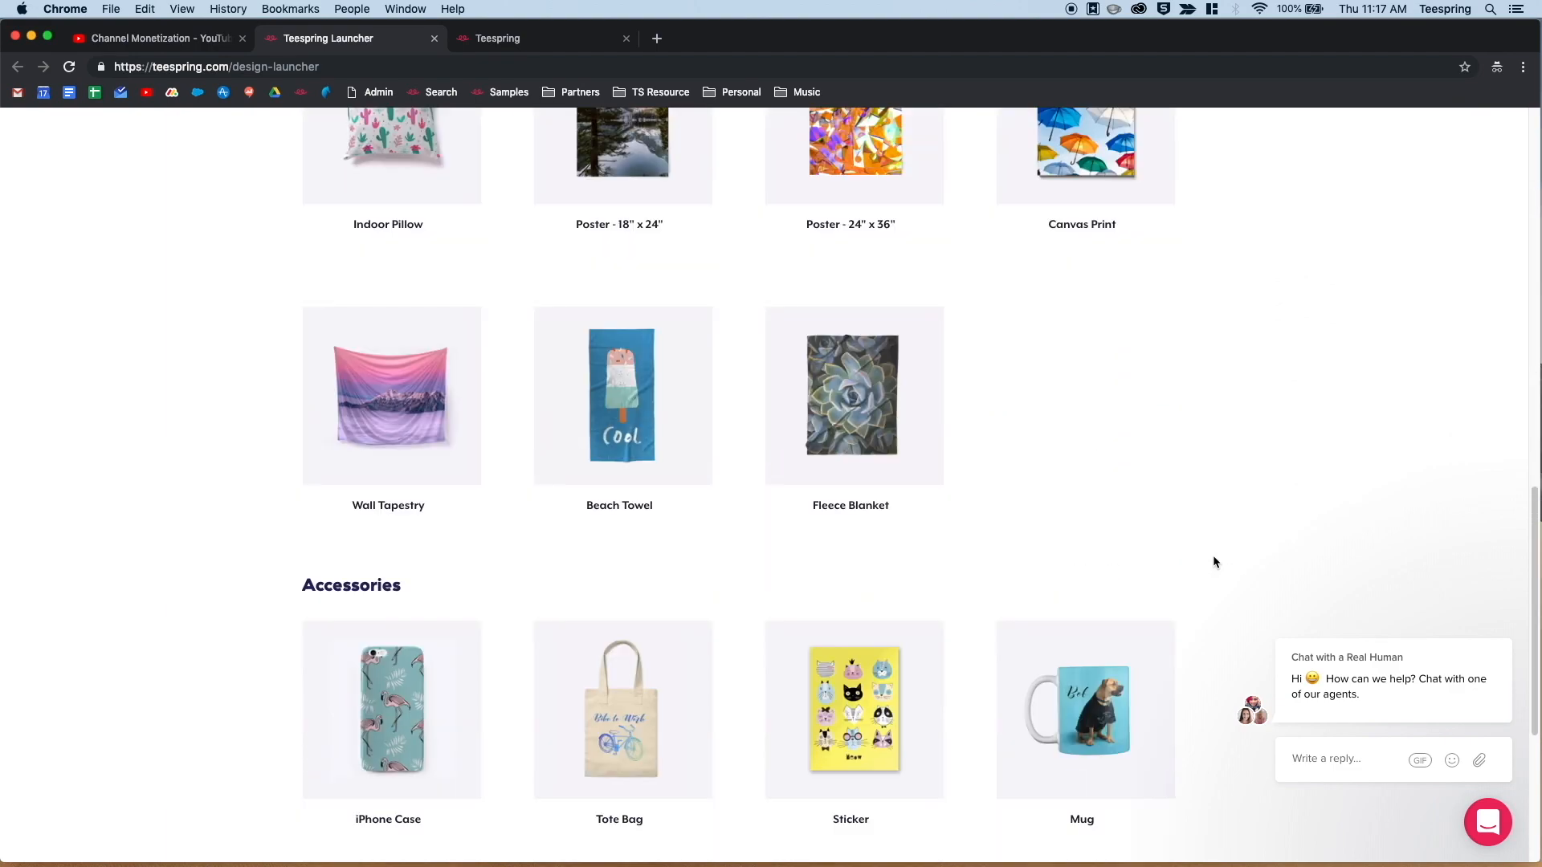
pyautogui.scroll(-3)
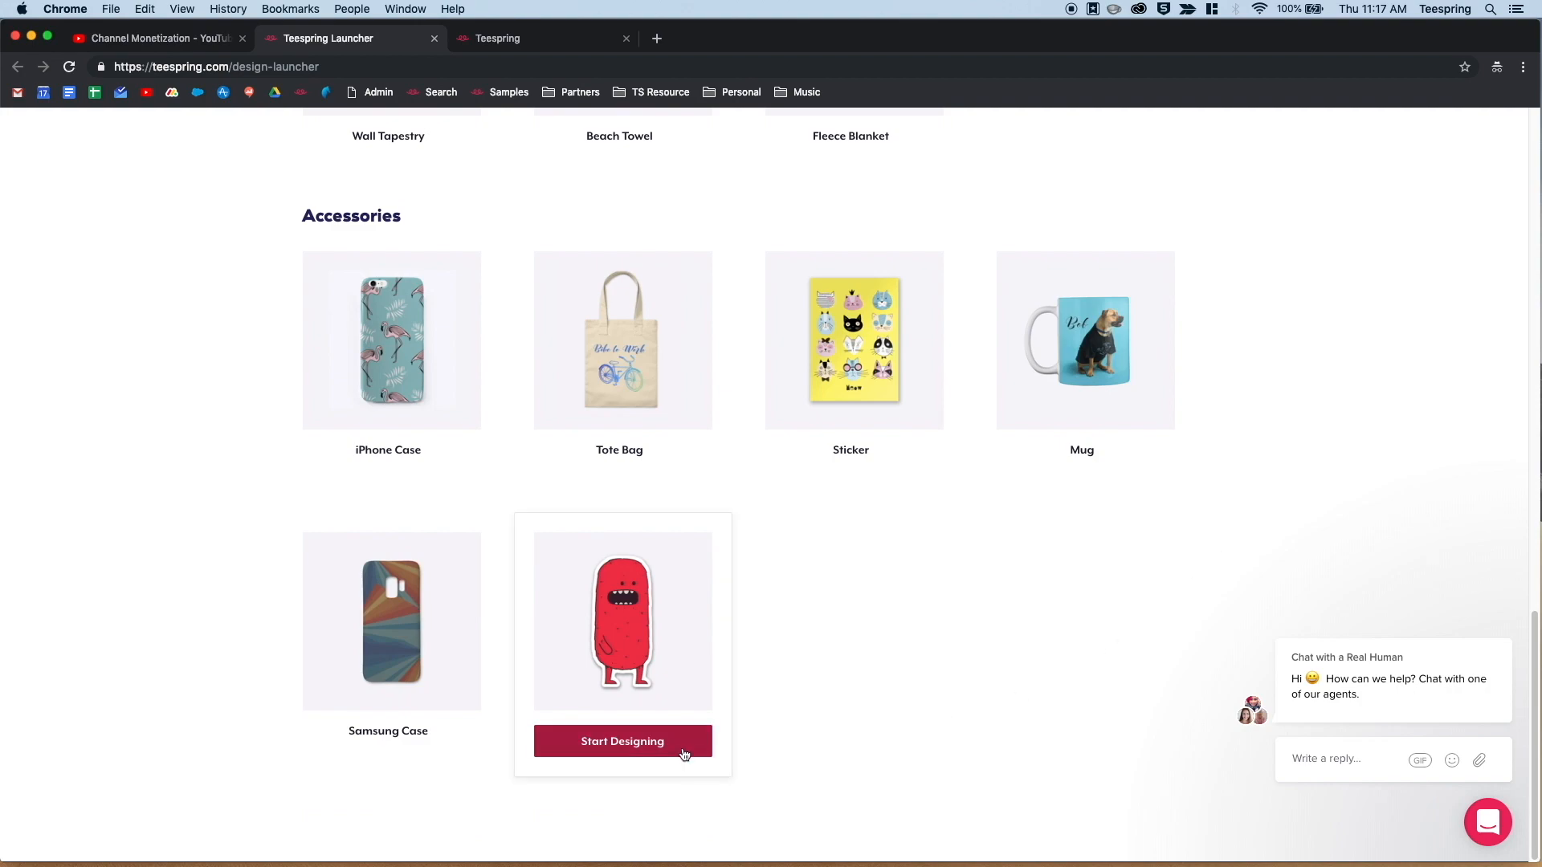
pyautogui.click(622, 742)
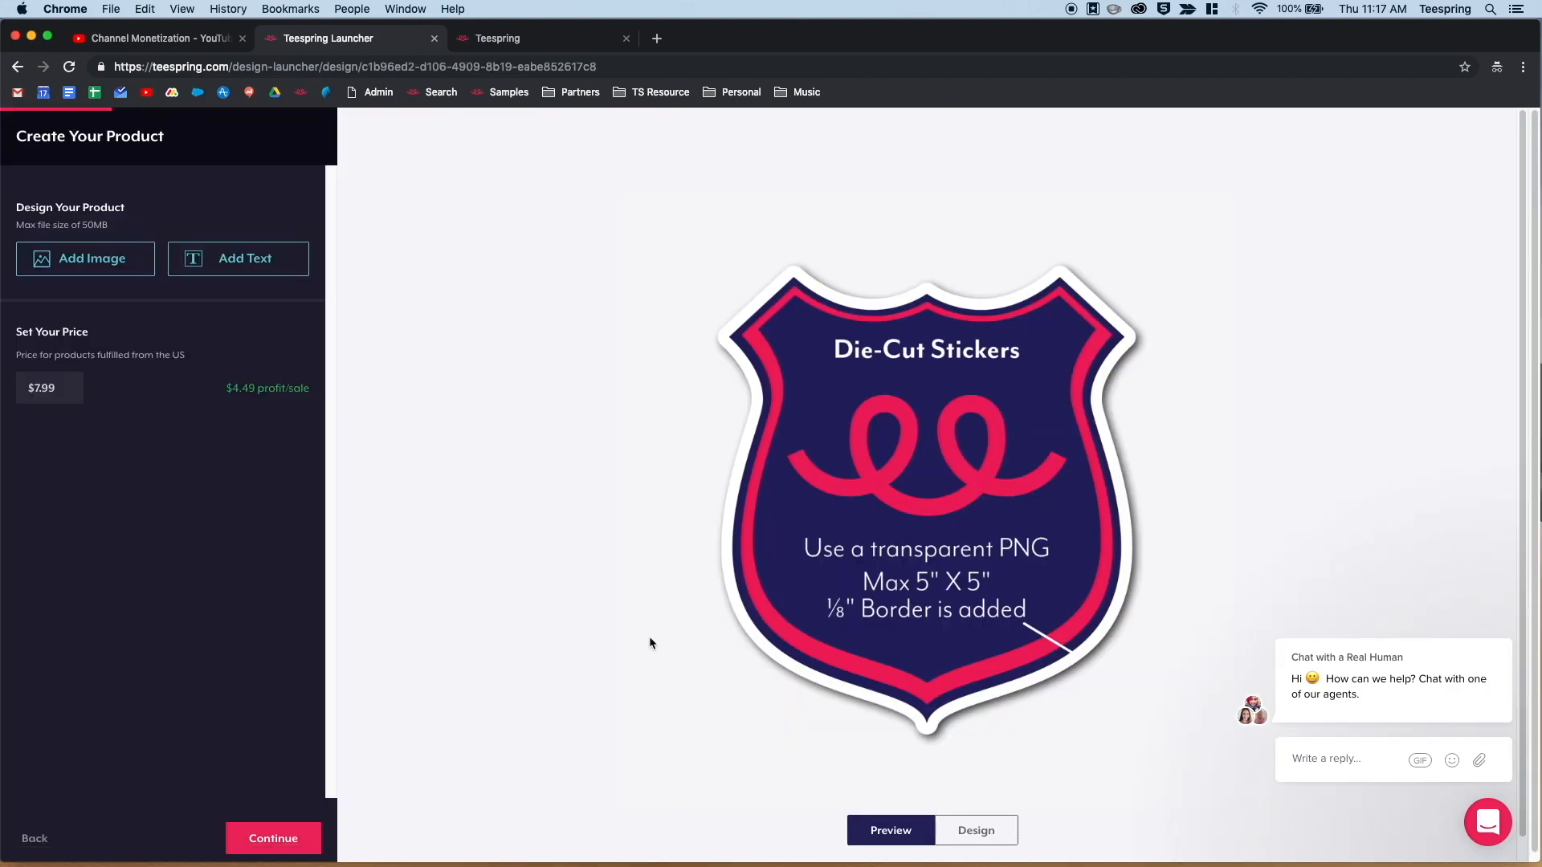
pyautogui.moveTo(246, 59)
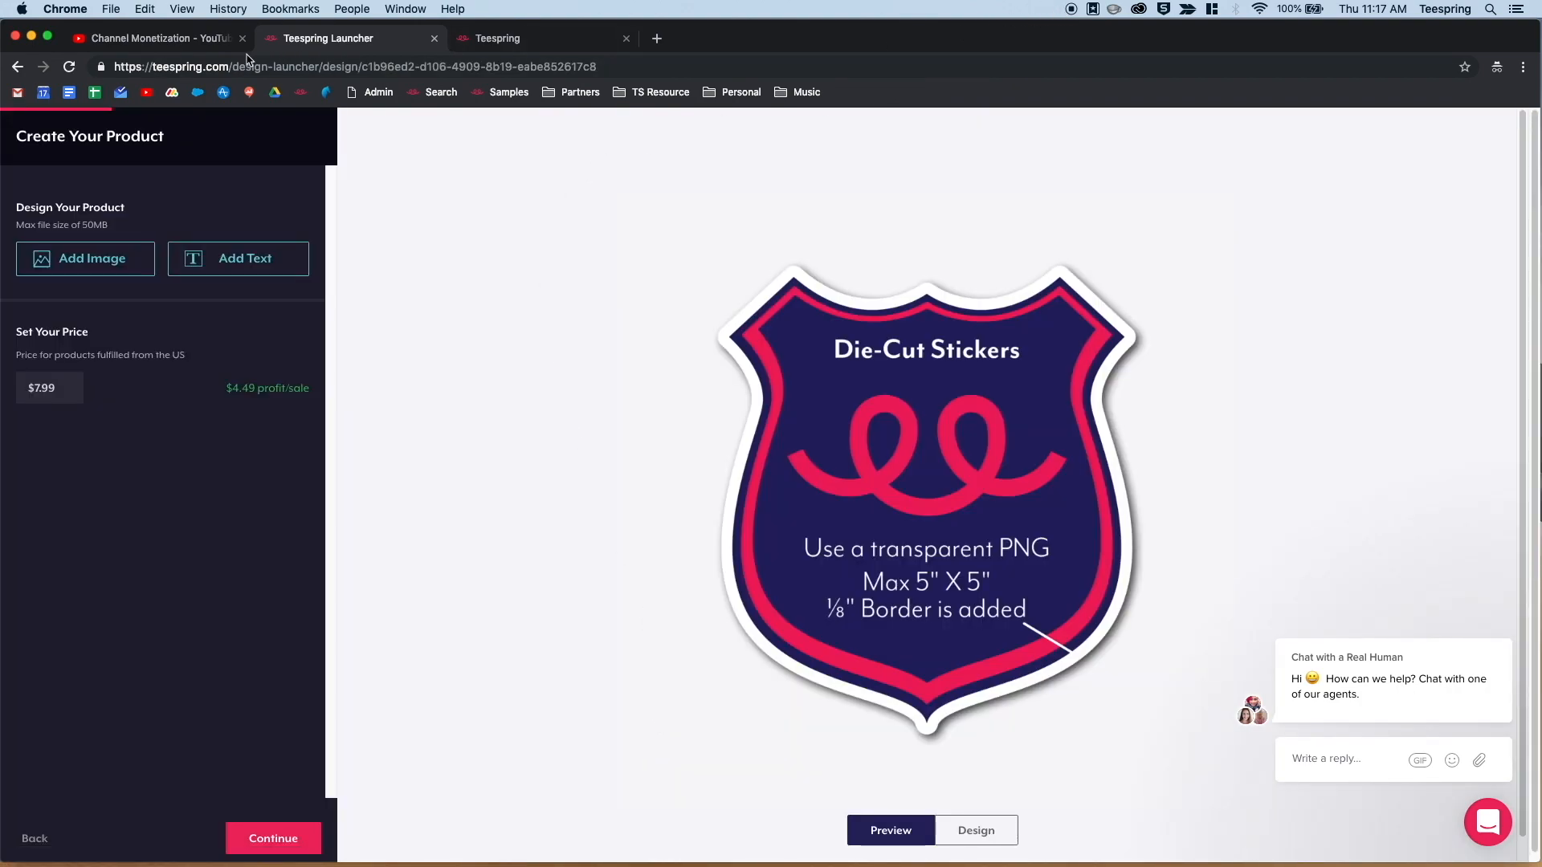